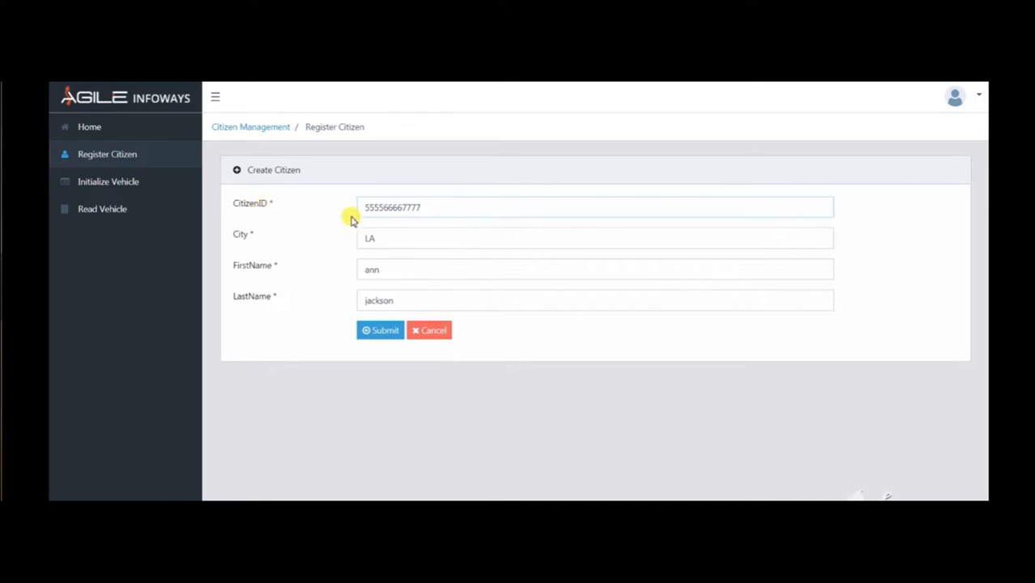
mouse_move(316, 214)
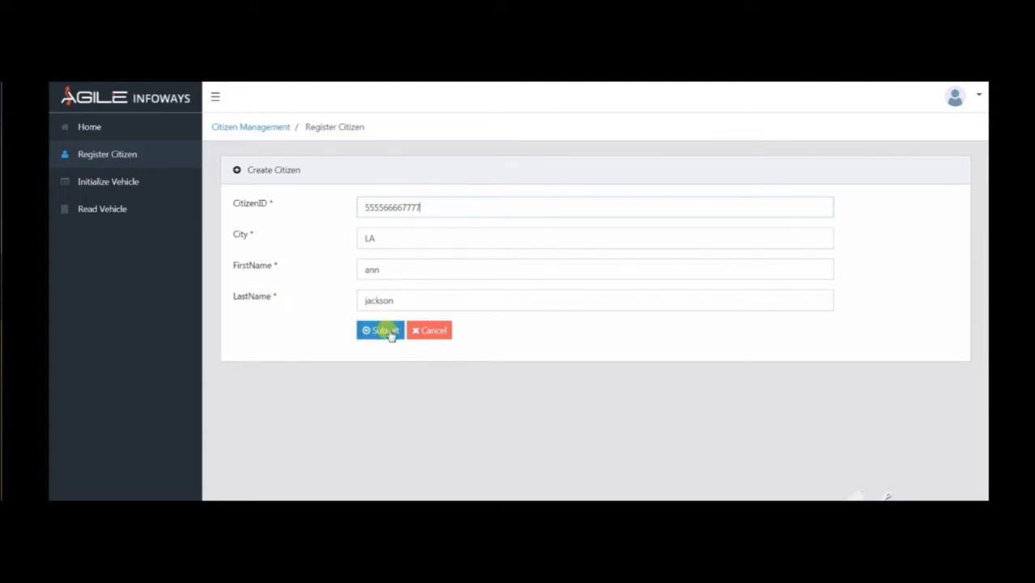
left_click(381, 331)
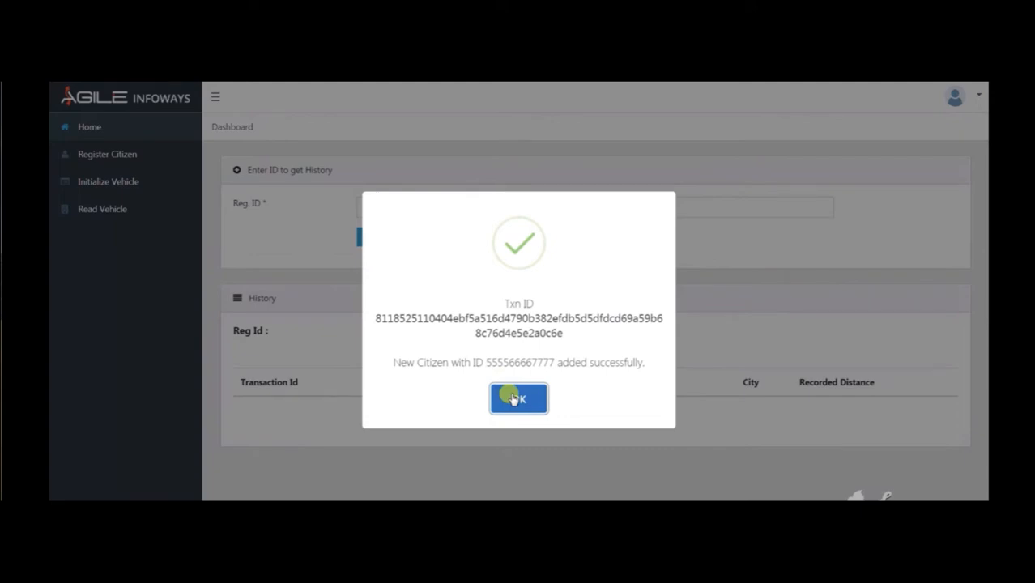
left_click(518, 399)
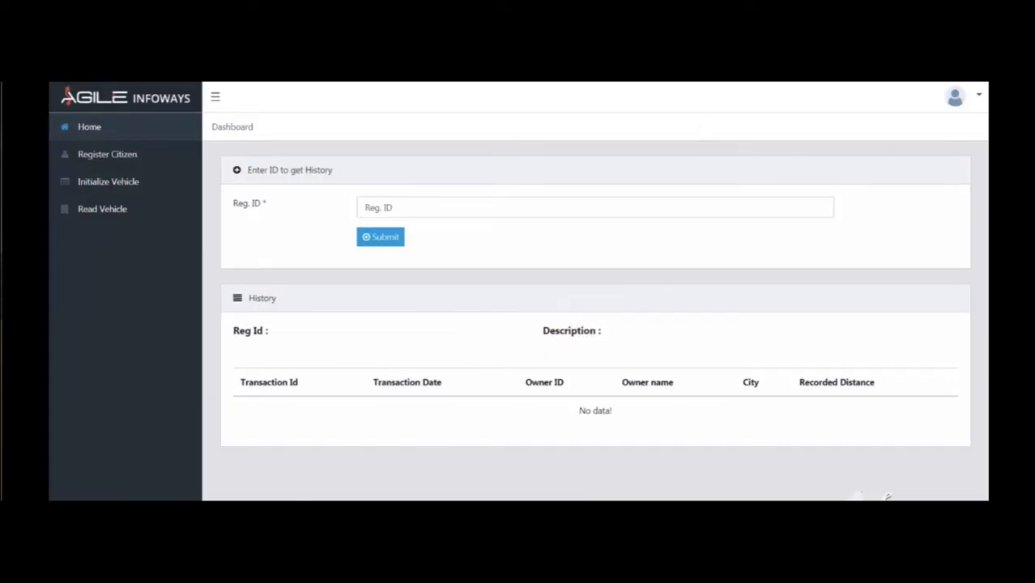
Create vehicle AJ55555, a Mercedes Benz car, for the new citizen via Initialize Vehicle and confirm.
left_click(107, 181)
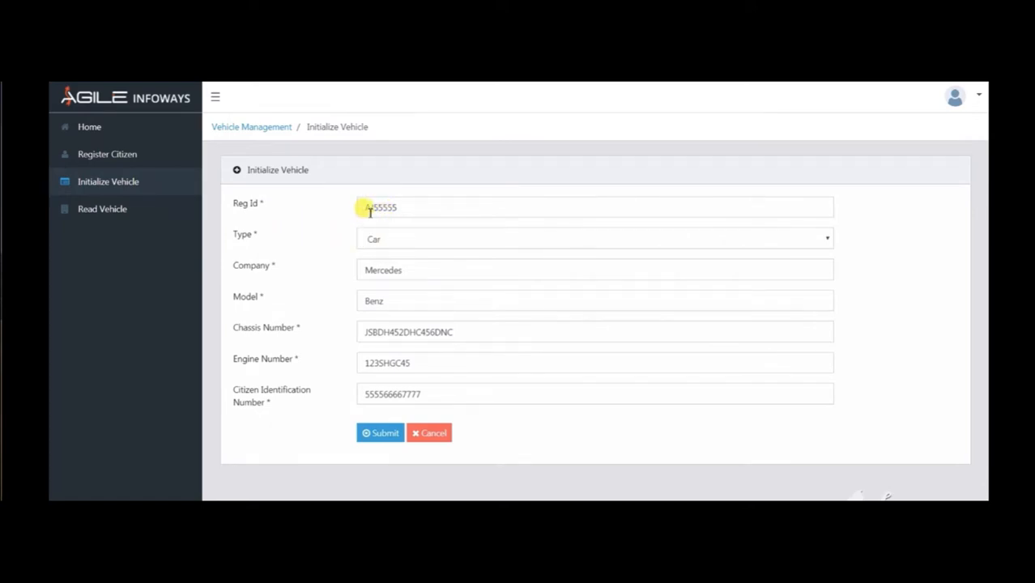
double_click(381, 207)
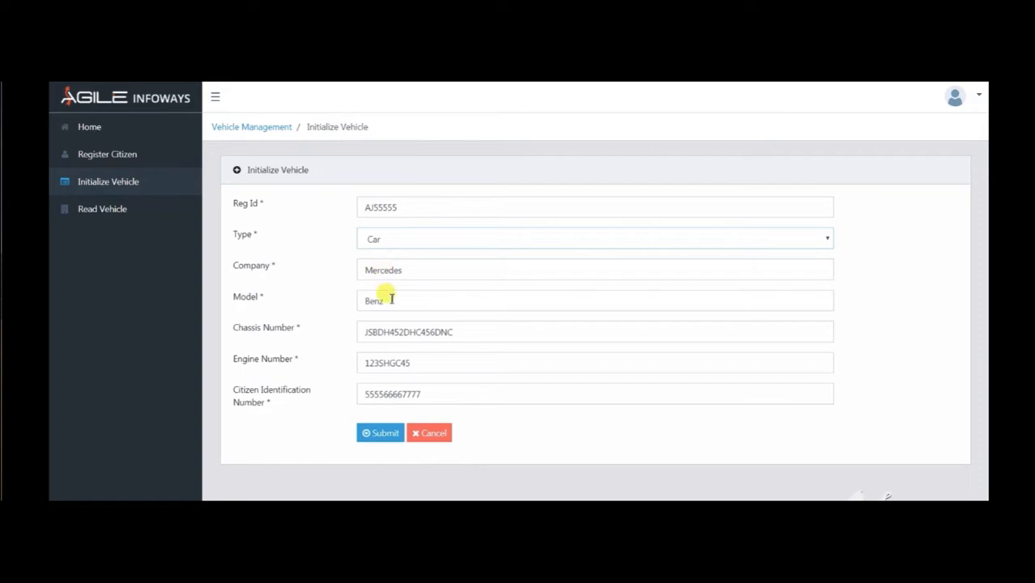
mouse_move(316, 360)
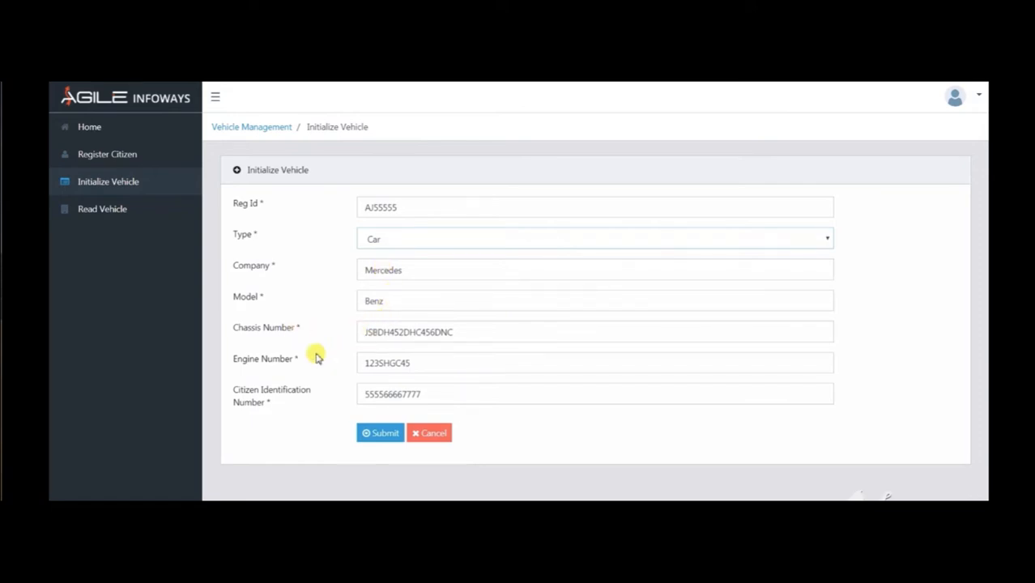
mouse_move(337, 395)
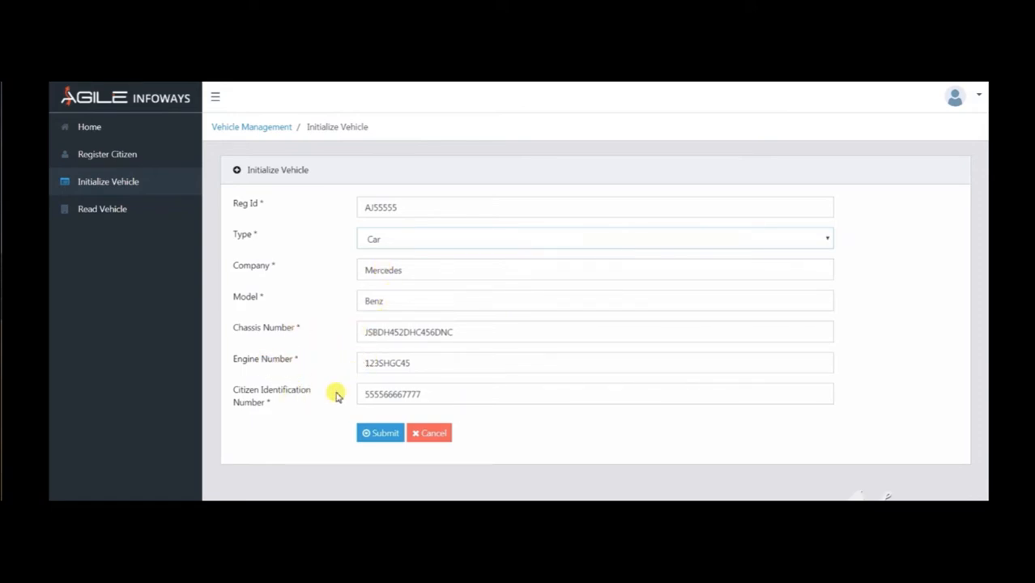
mouse_move(371, 408)
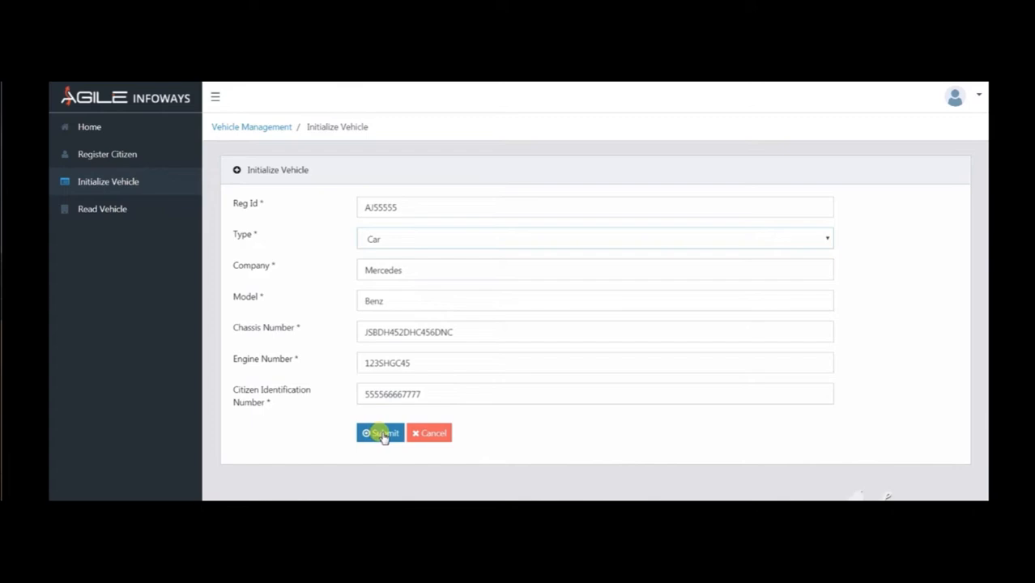
left_click(380, 432)
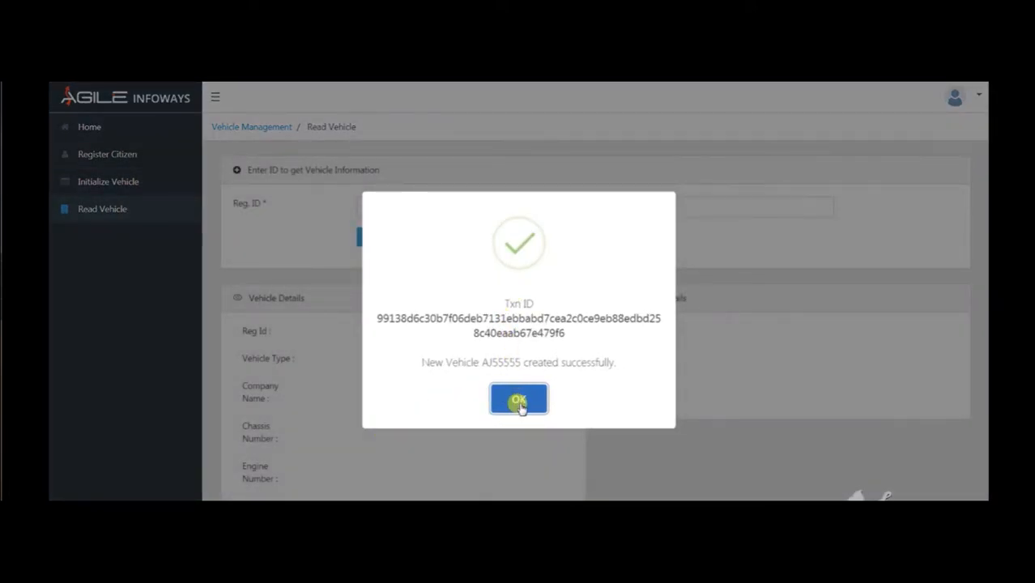
left_click(519, 398)
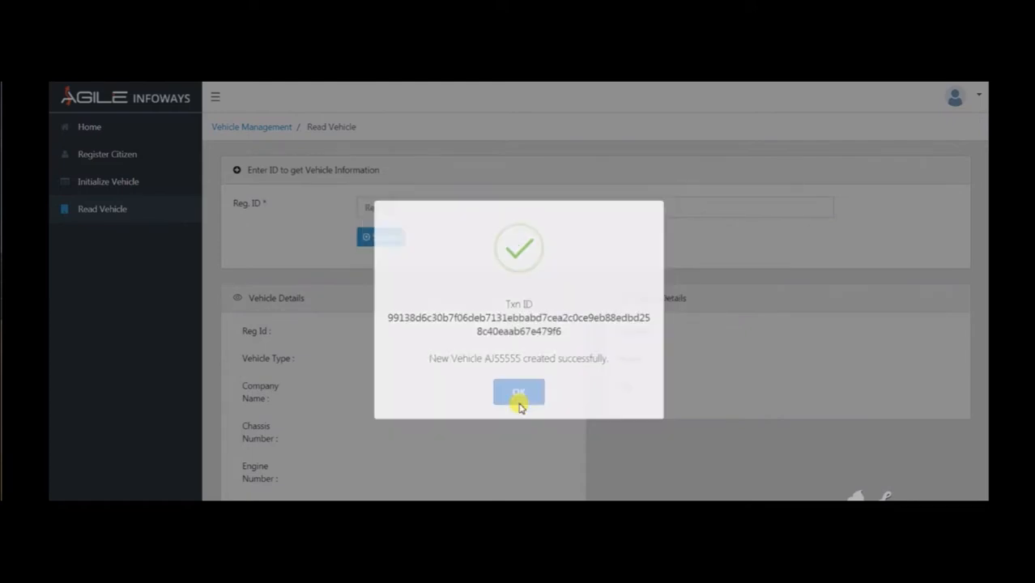
left_click(518, 392)
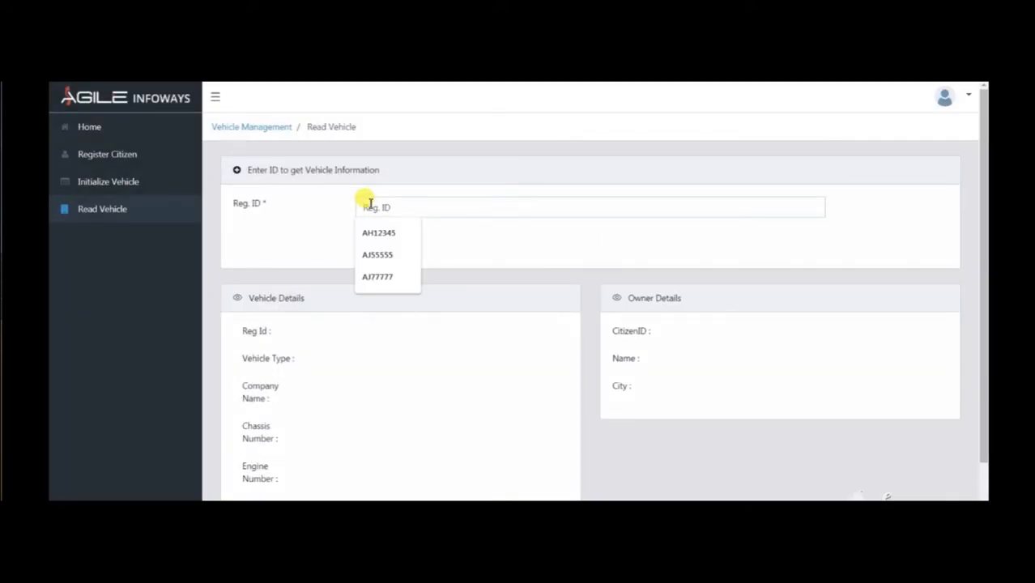
left_click(377, 254)
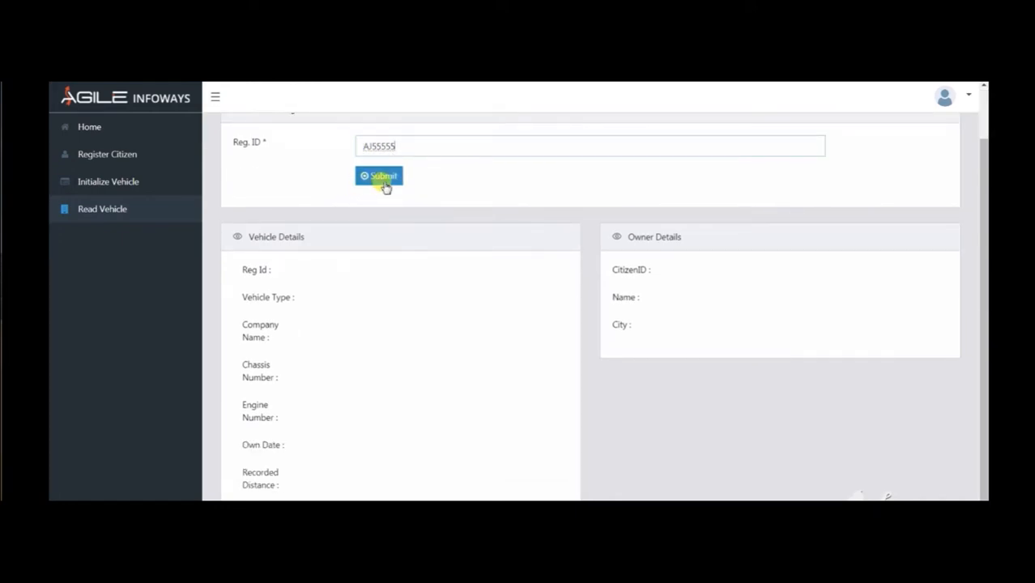
left_click(379, 175)
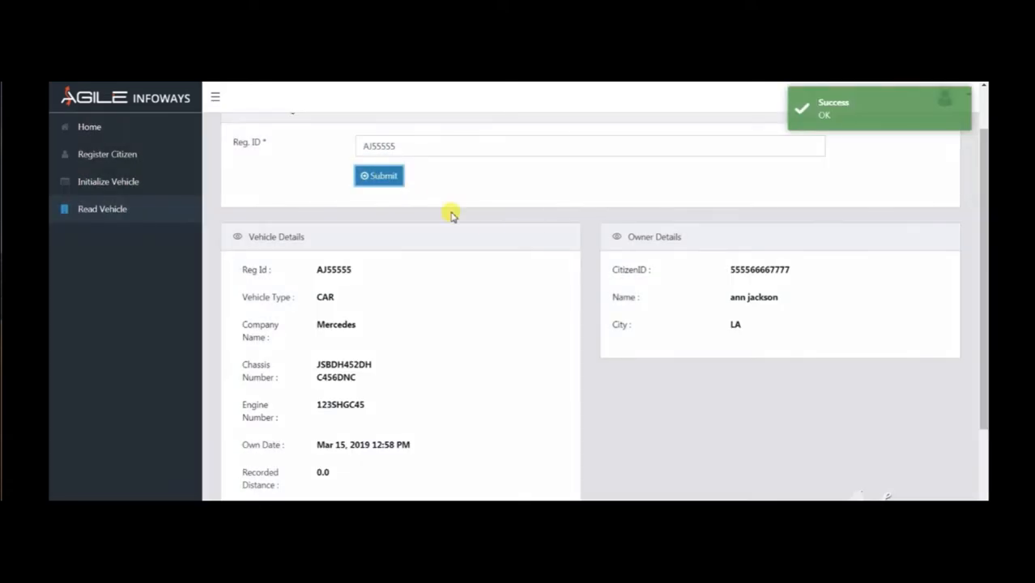
mouse_move(370, 292)
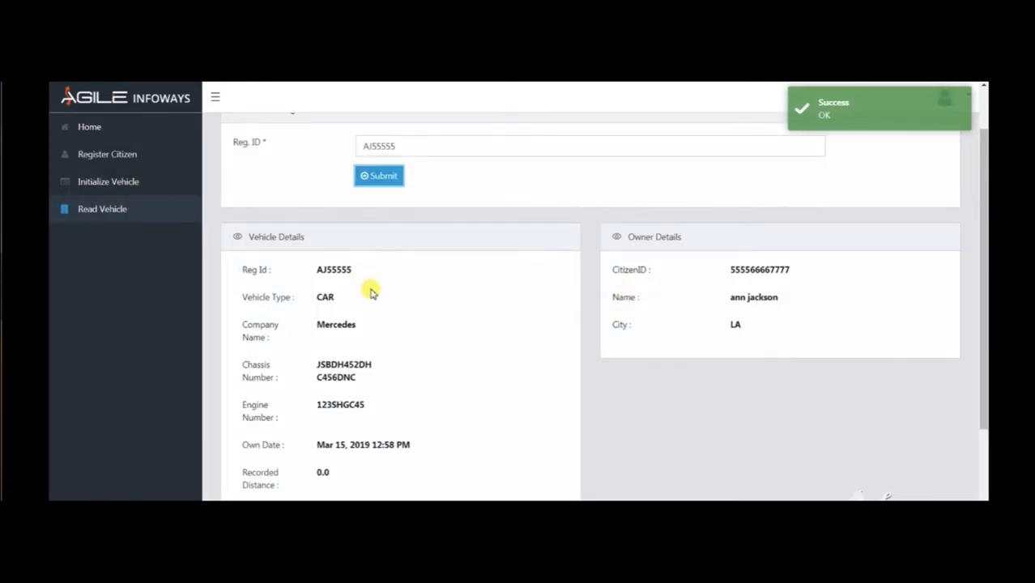
mouse_move(383, 376)
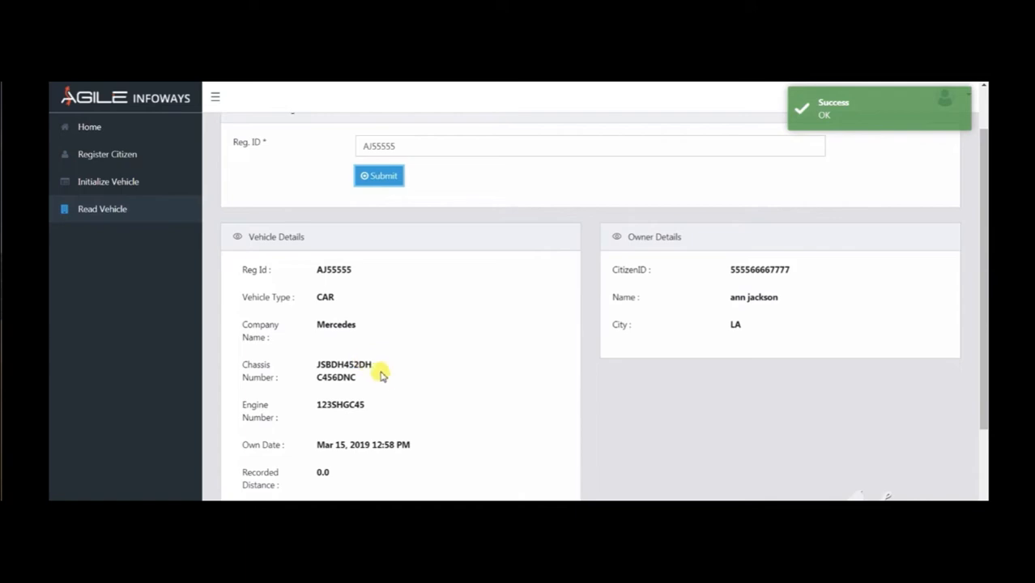
scroll("down", 3)
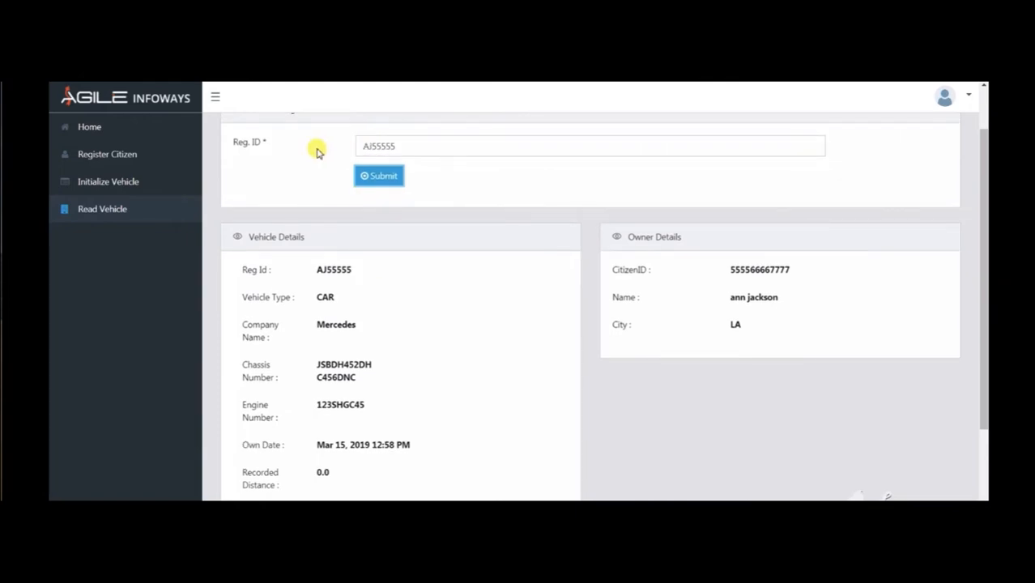
scroll("down", 3)
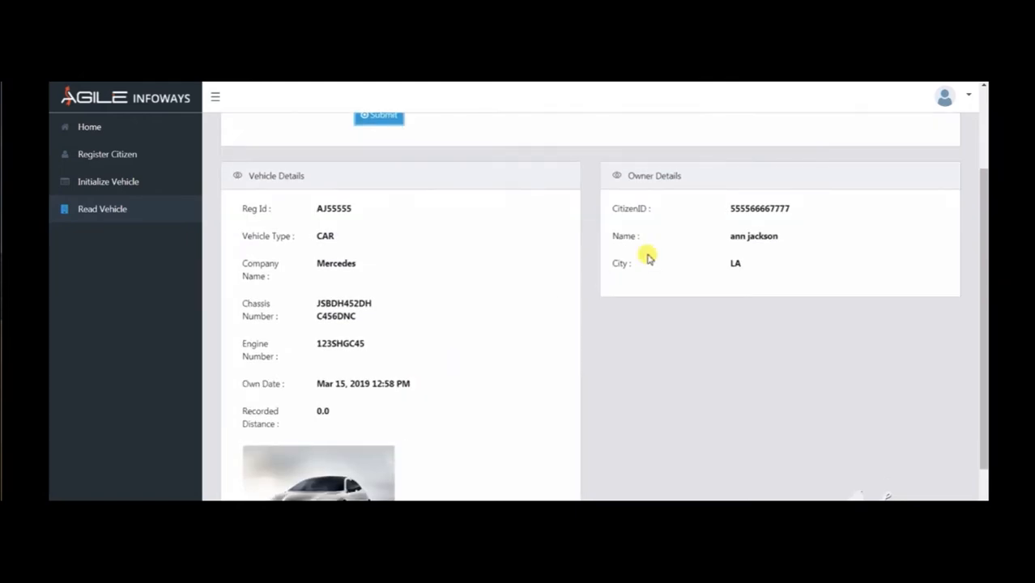
scroll("down", 3)
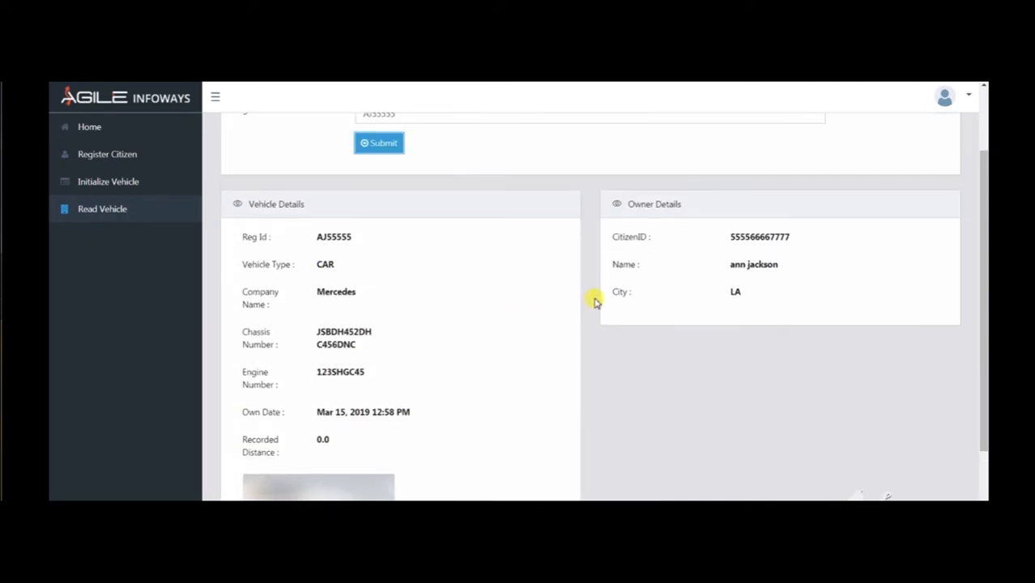
scroll("up", 3)
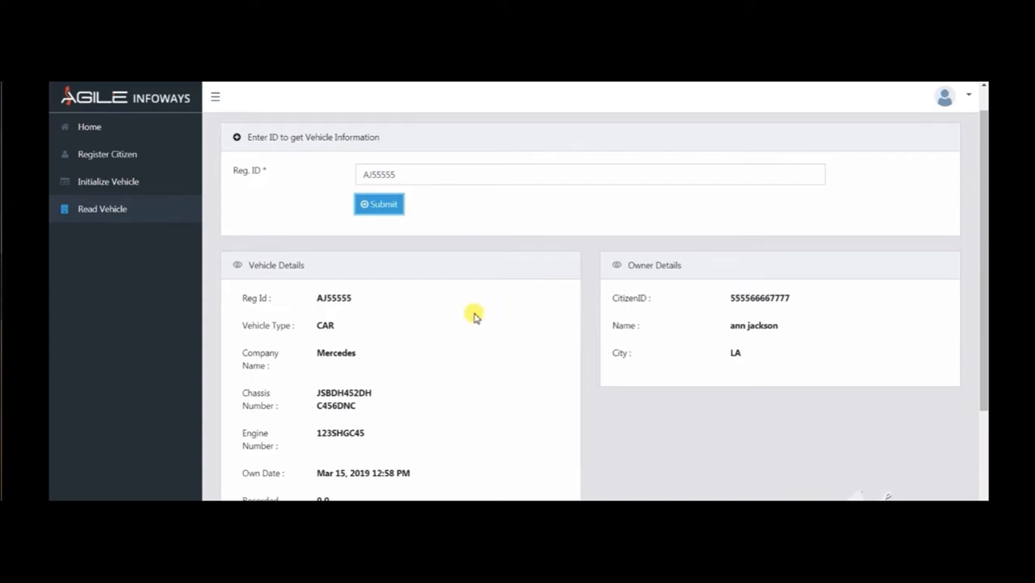
mouse_move(703, 314)
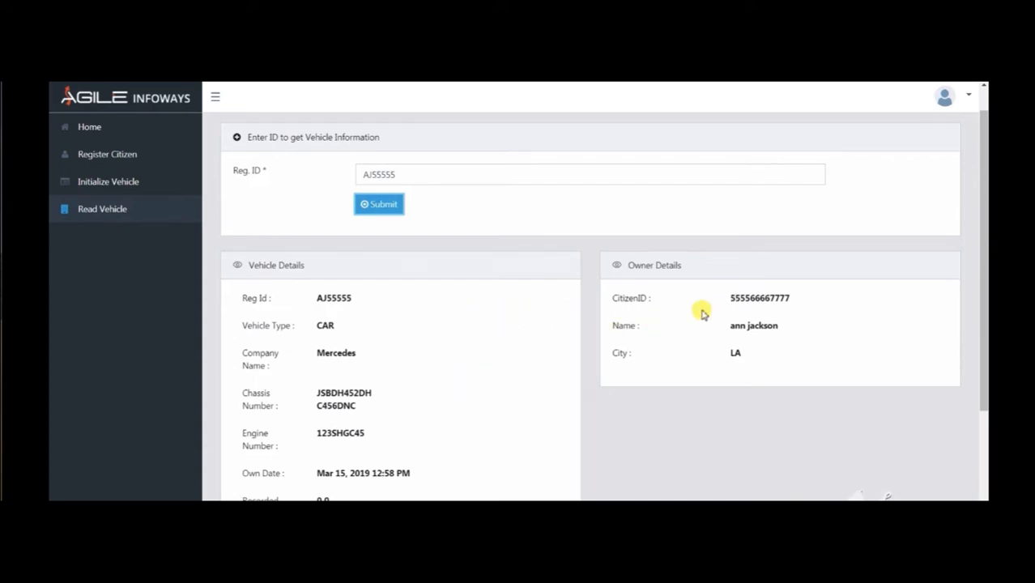
scroll("down", 3)
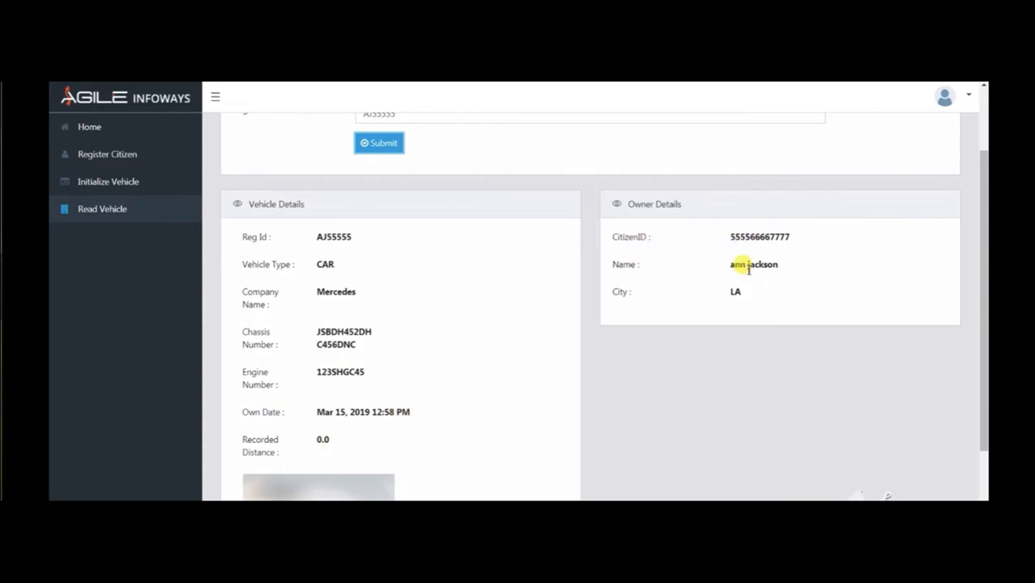
mouse_move(598, 381)
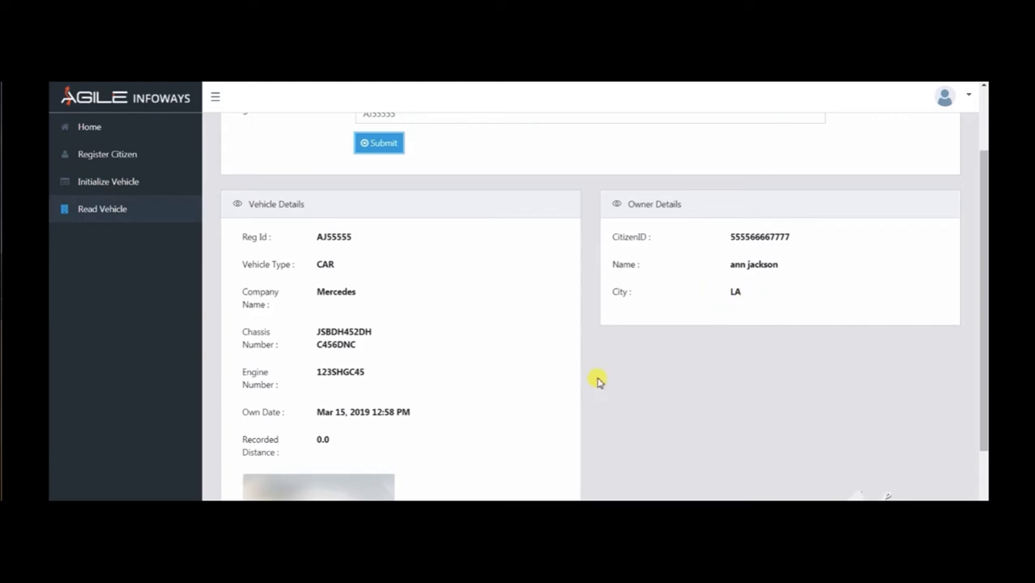
mouse_move(519, 425)
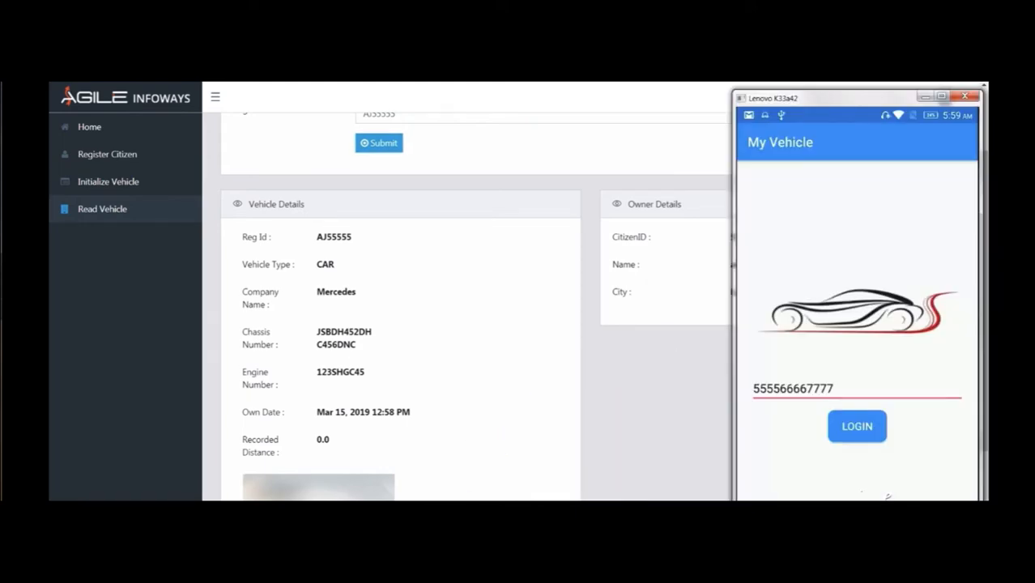
left_click(857, 426)
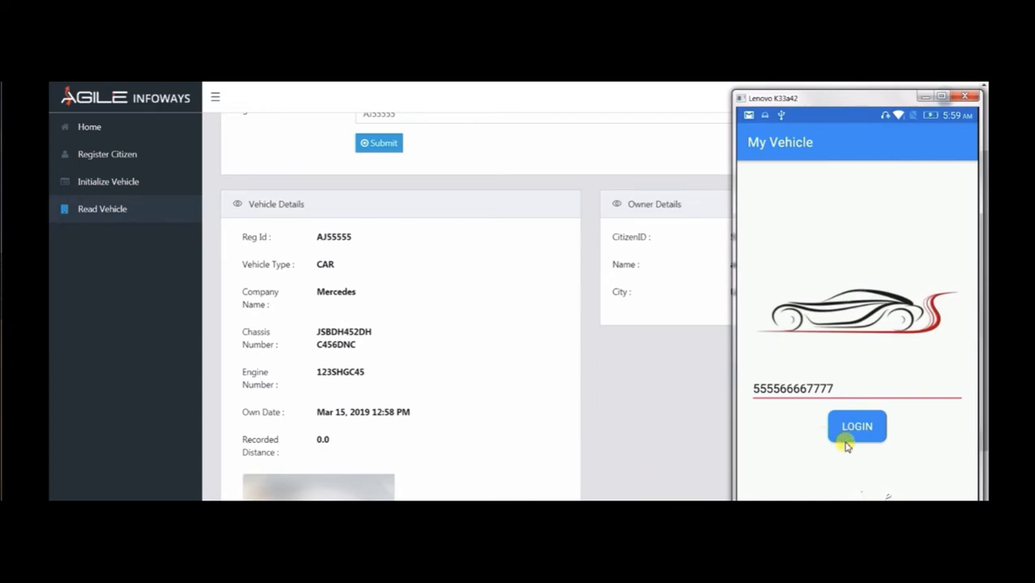
left_click(855, 427)
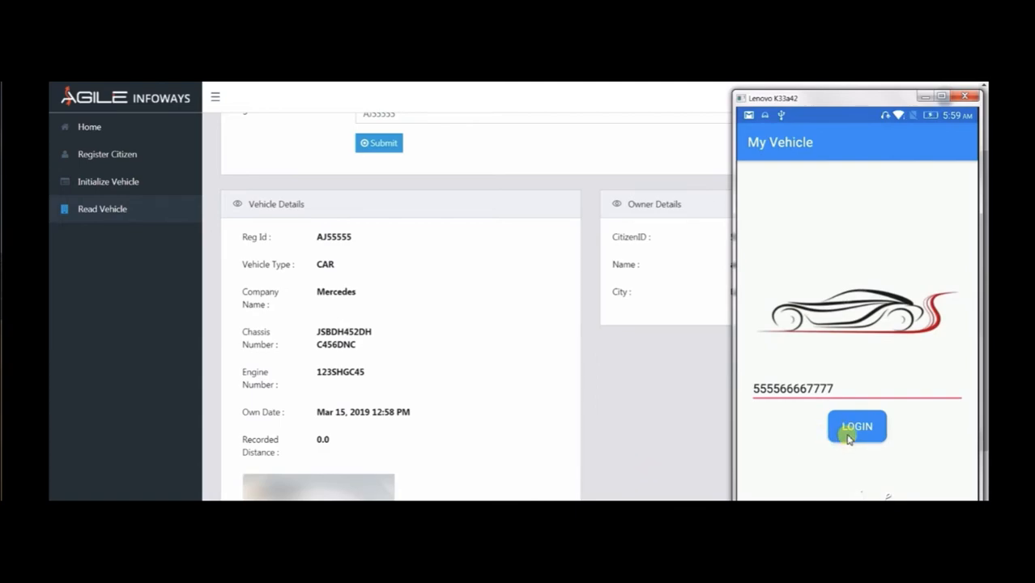
left_click(855, 428)
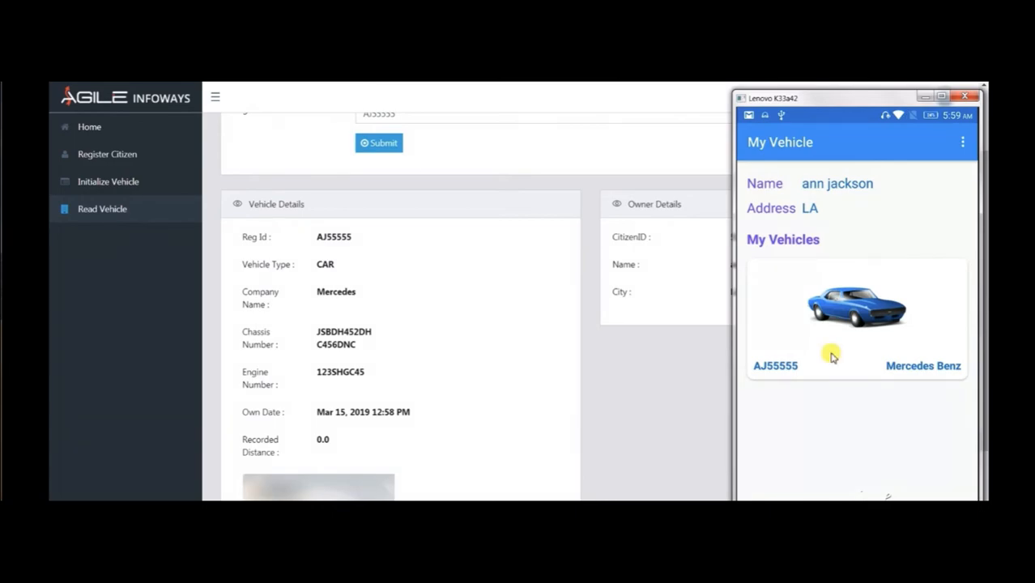
mouse_move(927, 311)
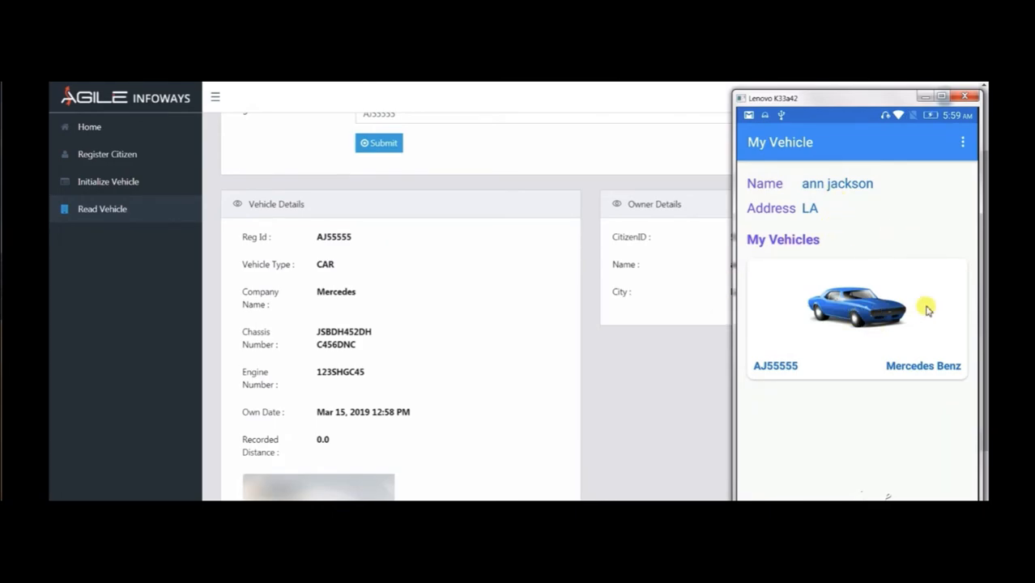
mouse_move(829, 339)
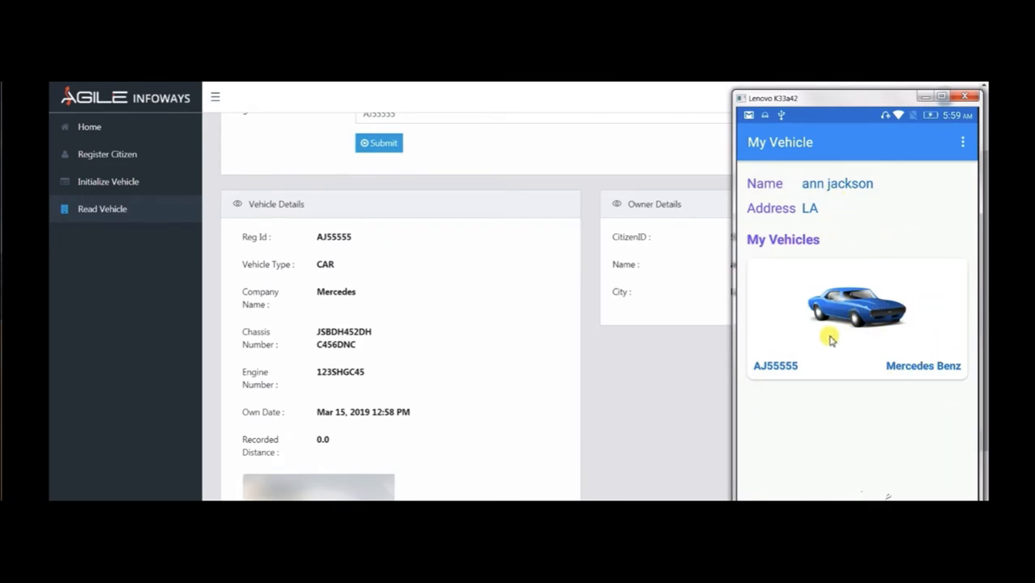
left_click(856, 316)
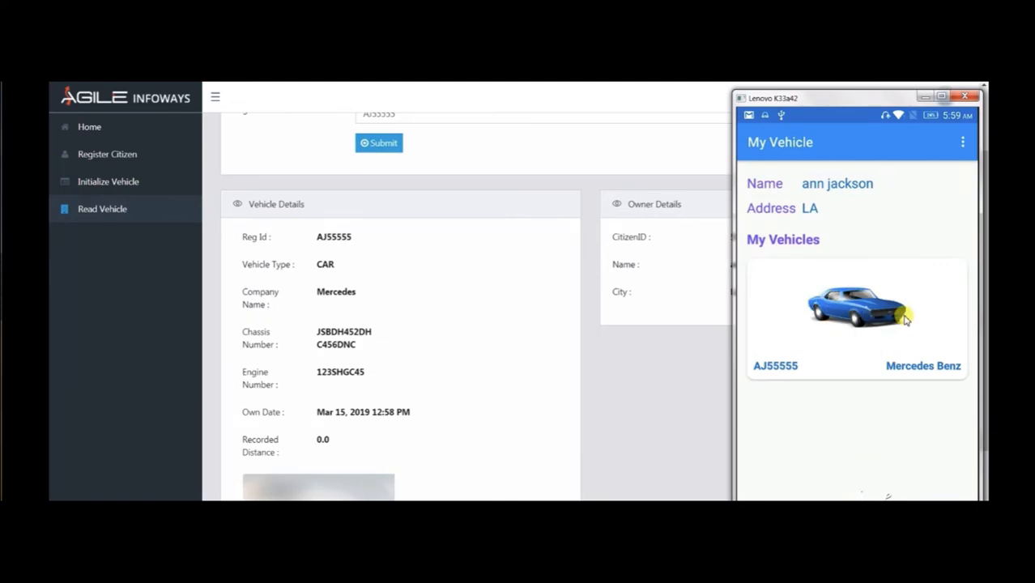
Transfer AJ55555 to the buyer's citizen ID with 500 distance travelled and confirm the change.
left_click(856, 316)
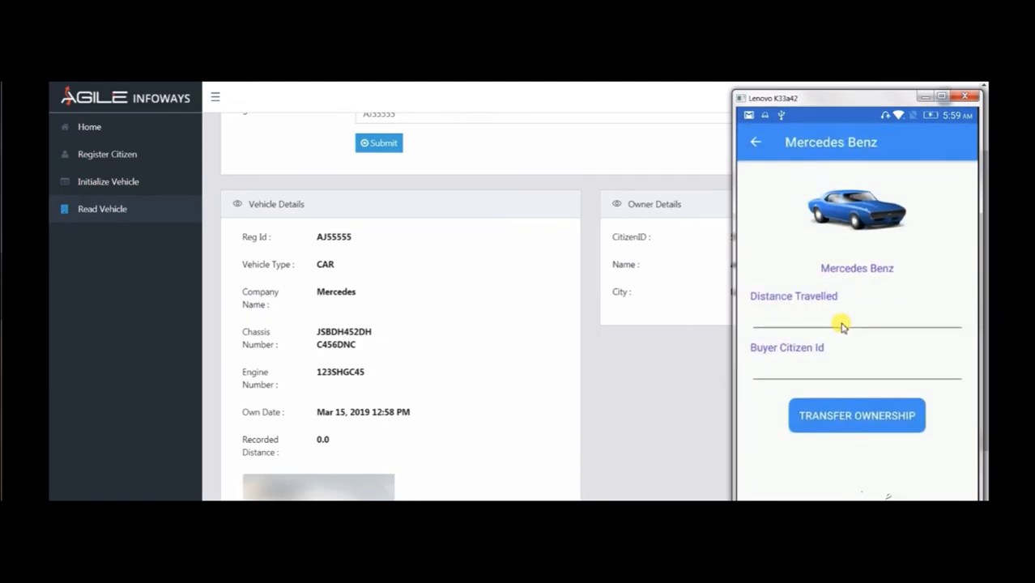
left_click(856, 327)
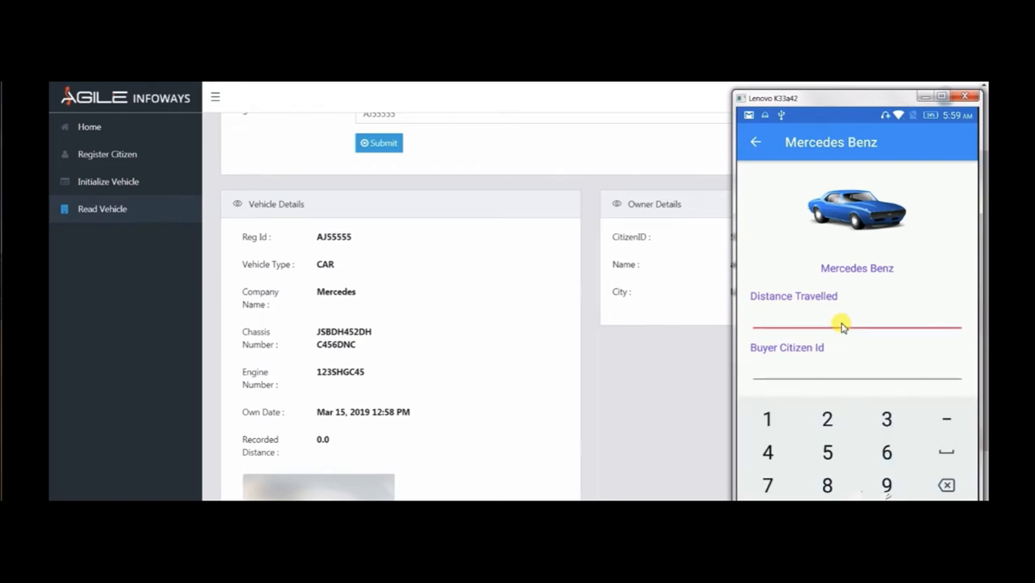
type("500")
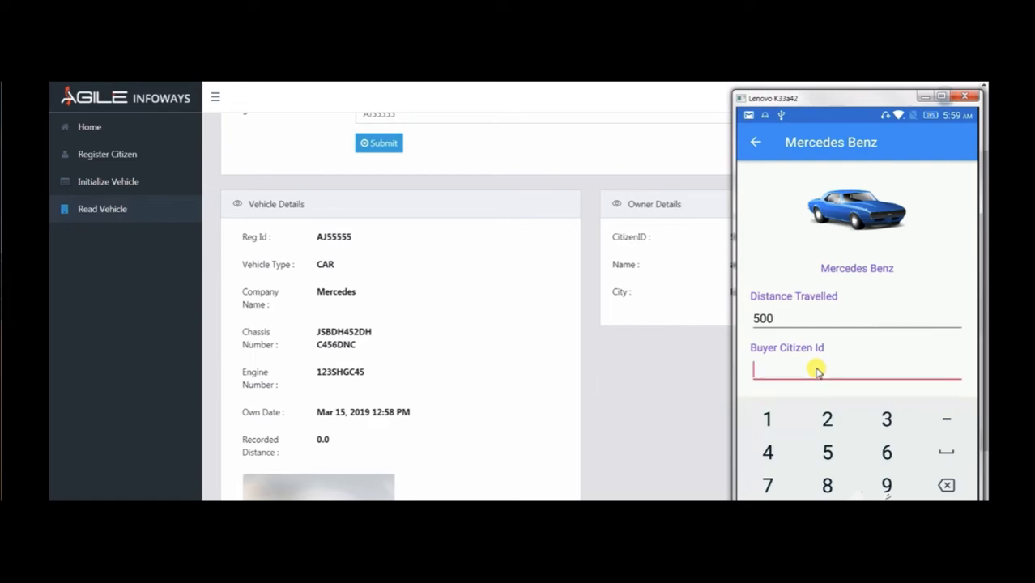
type("777788889999")
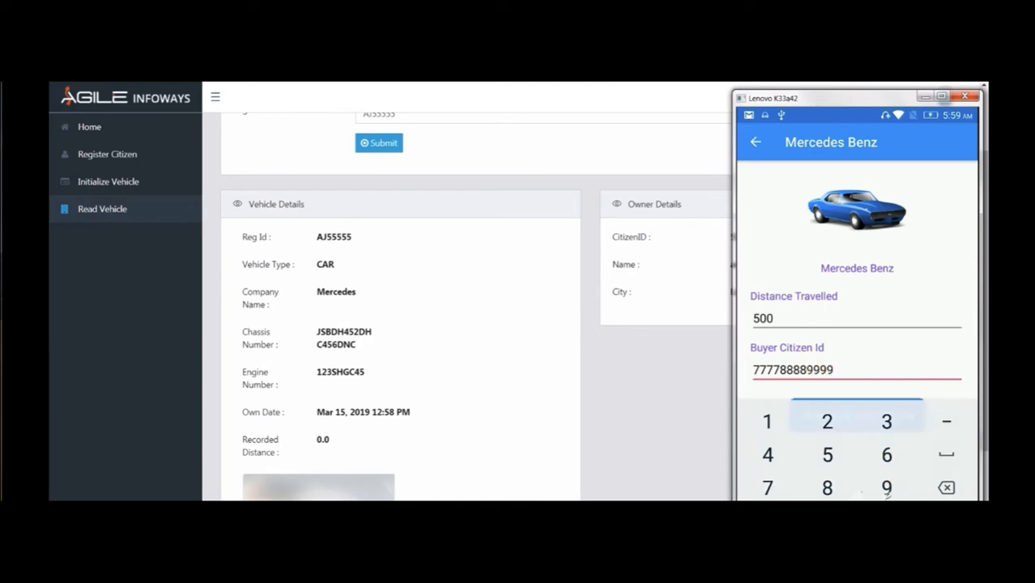
left_click(855, 415)
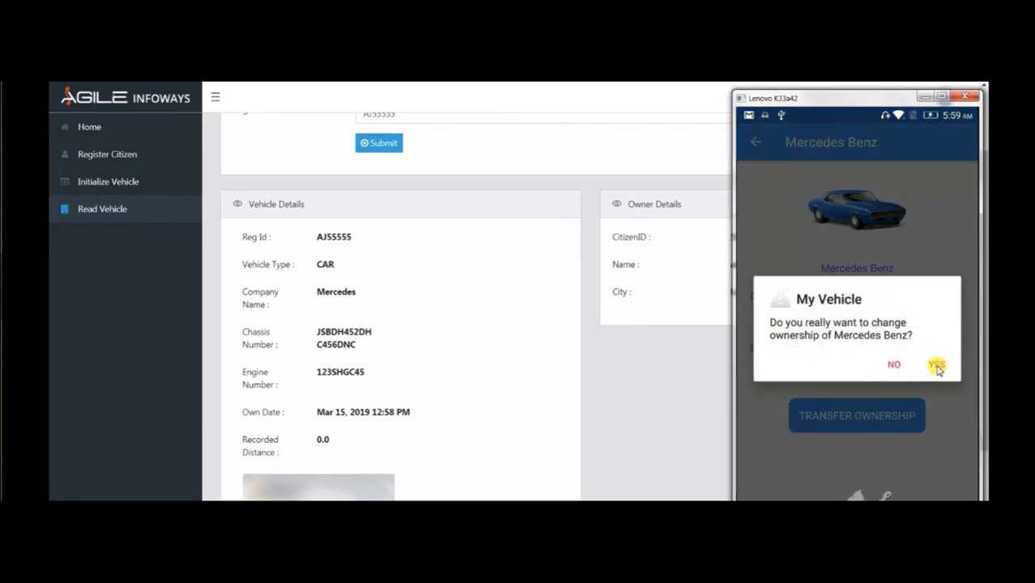
left_click(936, 364)
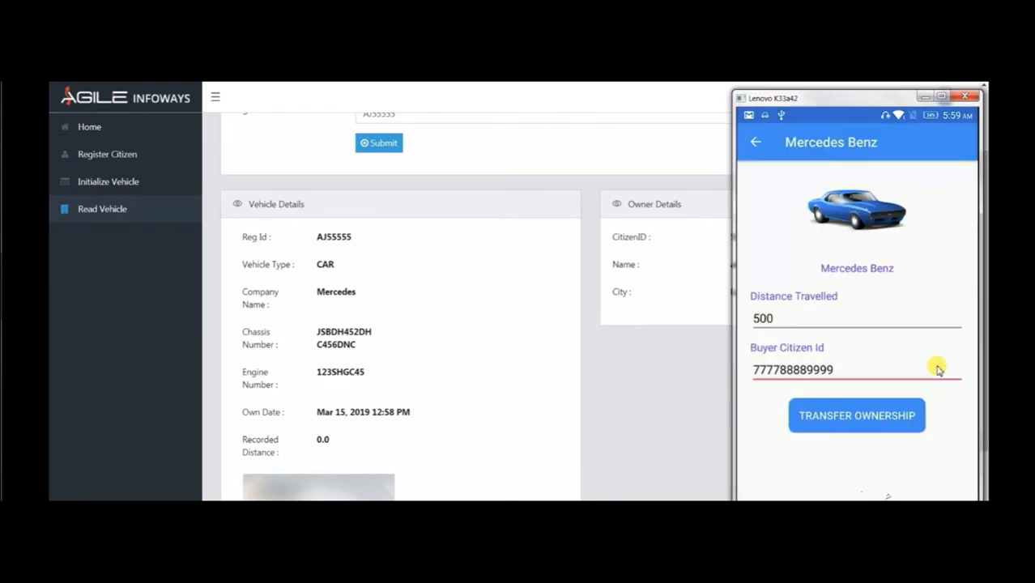
left_click(857, 415)
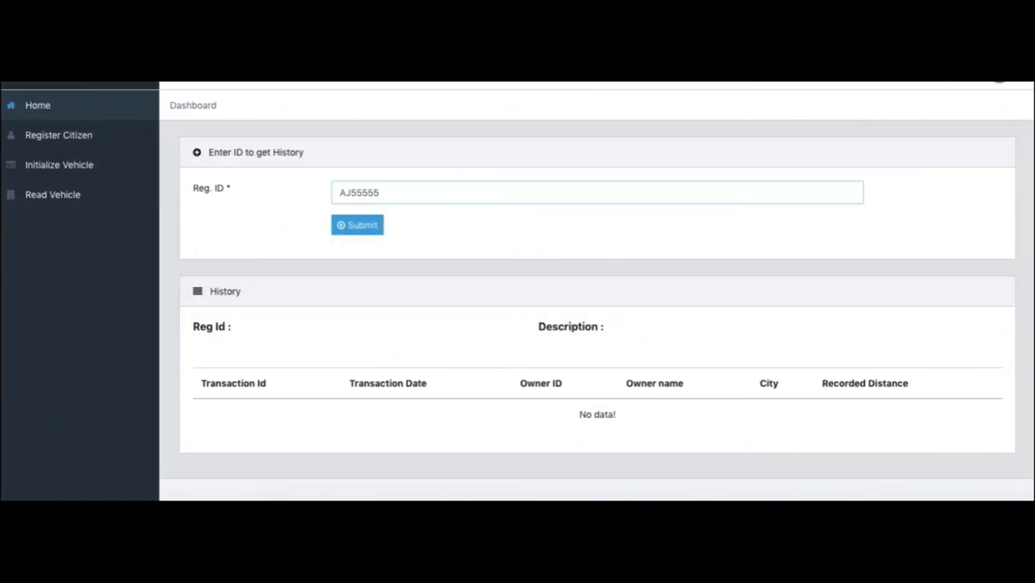
mouse_move(399, 208)
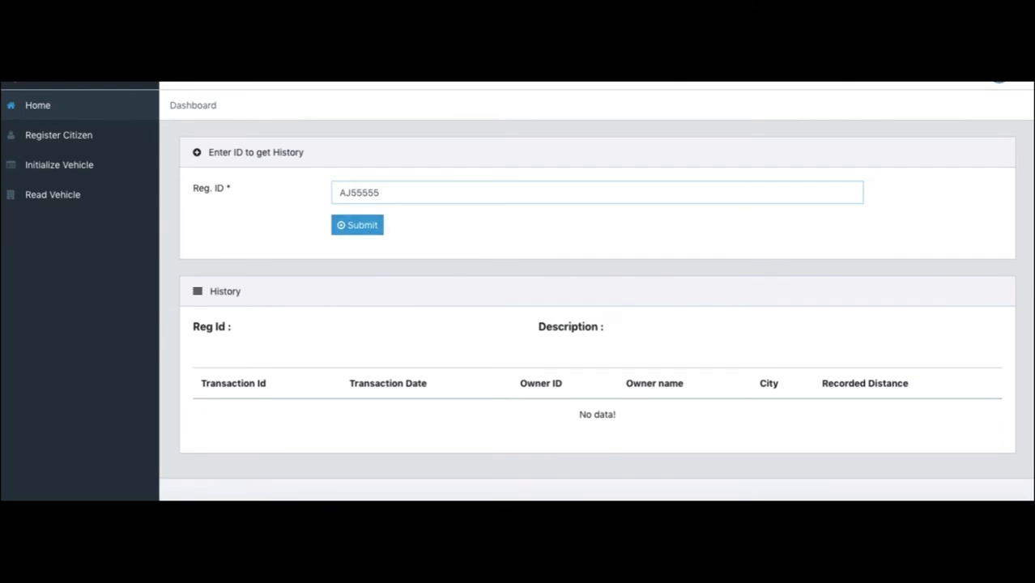
left_click(356, 224)
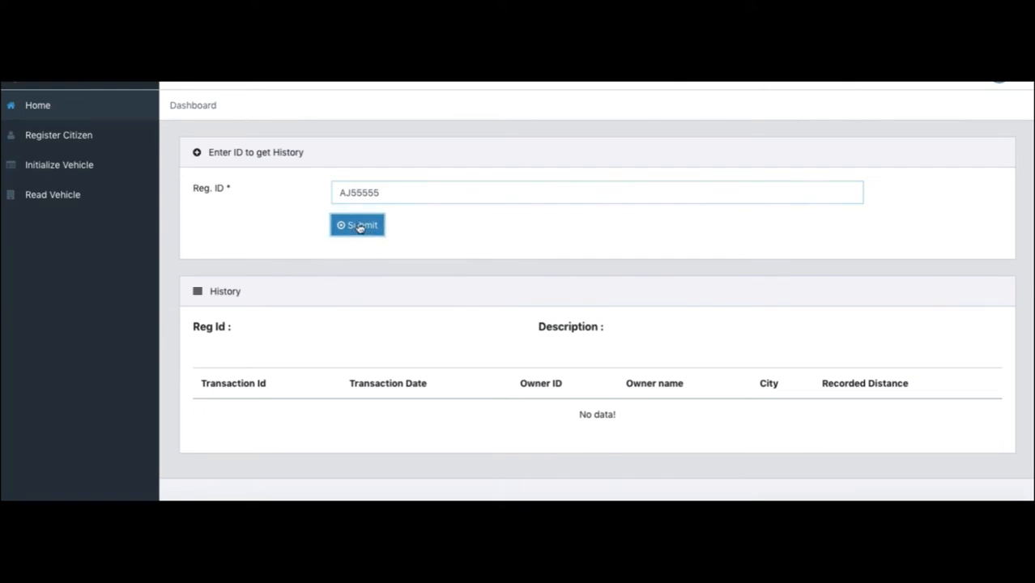
left_click(356, 225)
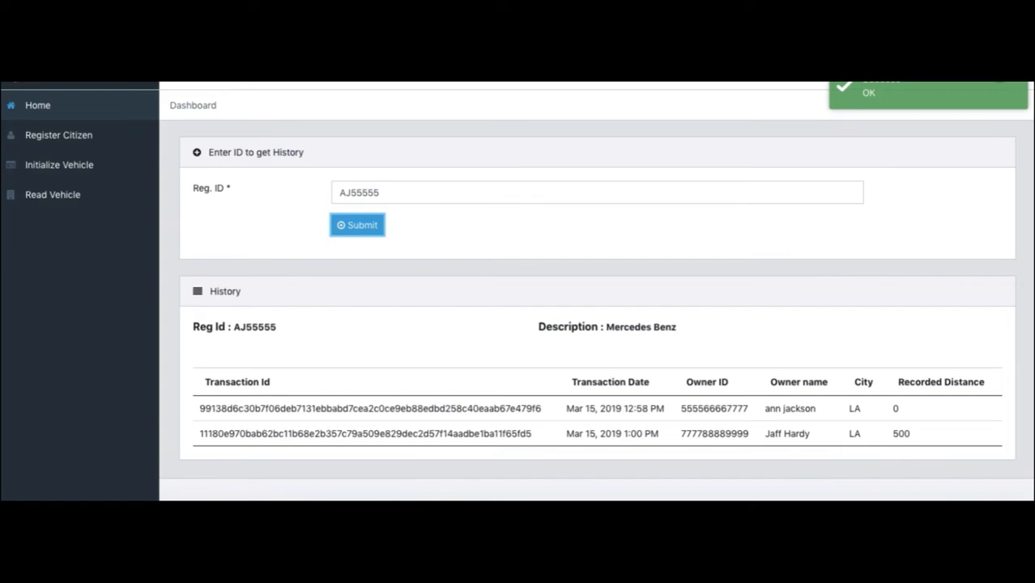